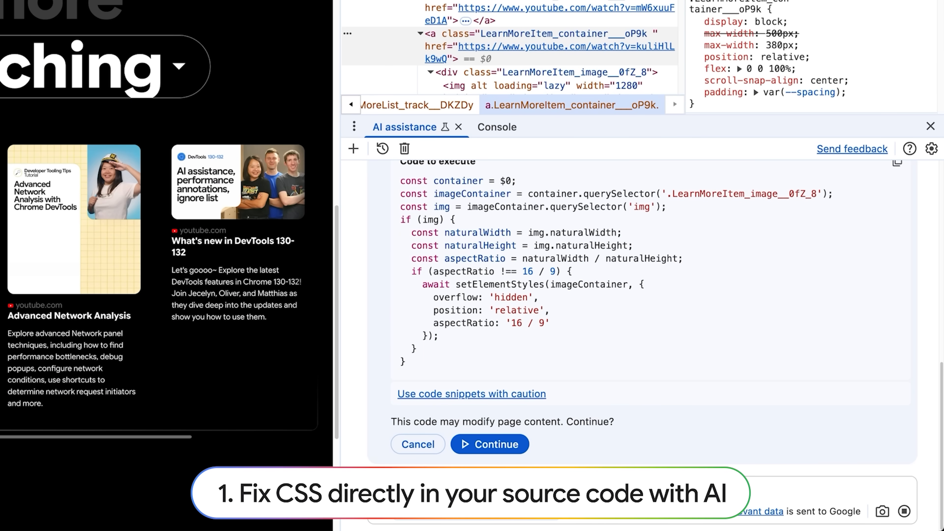
- Approve Continue so the AI-proposed setElementStyles fix gives the thumbnail container a 16/9 aspect ratio
click(490, 443)
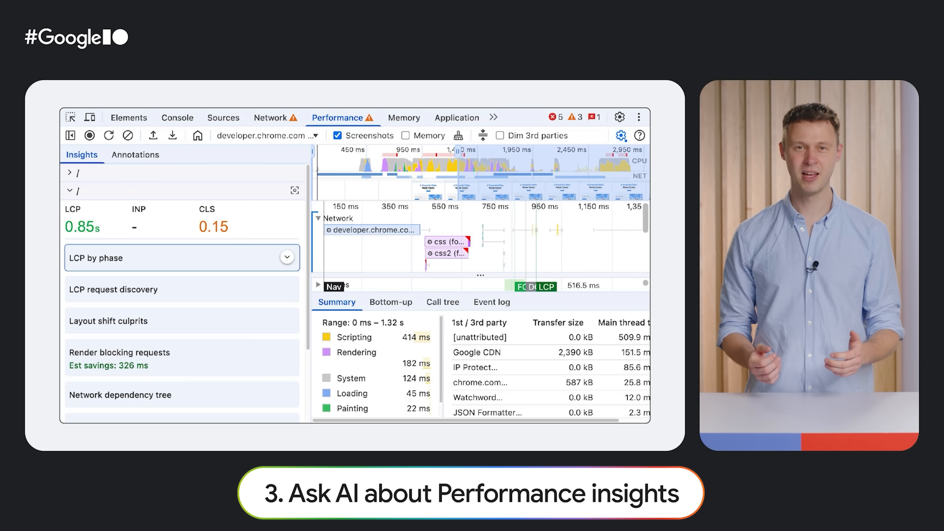
- Expand the LCP by phase insight in the Performance Insights sidebar
click(181, 257)
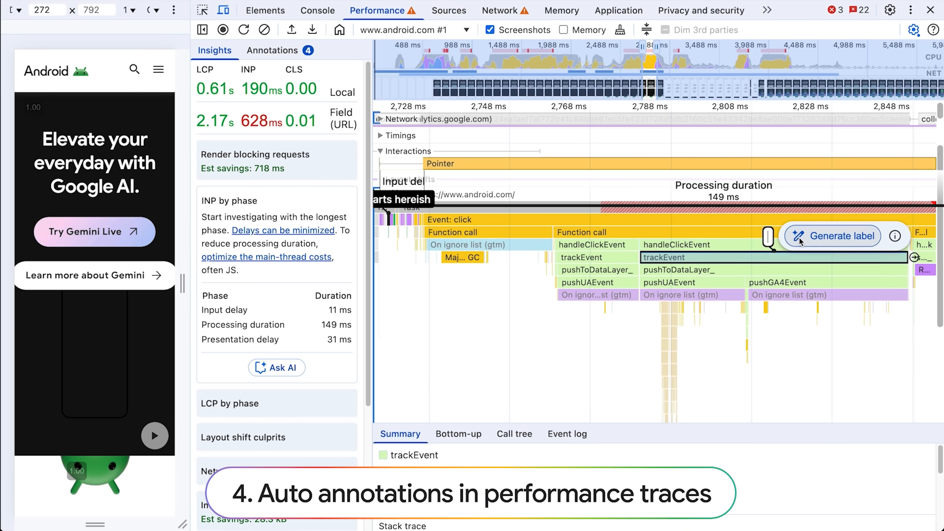
- Auto-generate the trackEvent annotation label about tracking a user event via Google Tag Manager
click(841, 236)
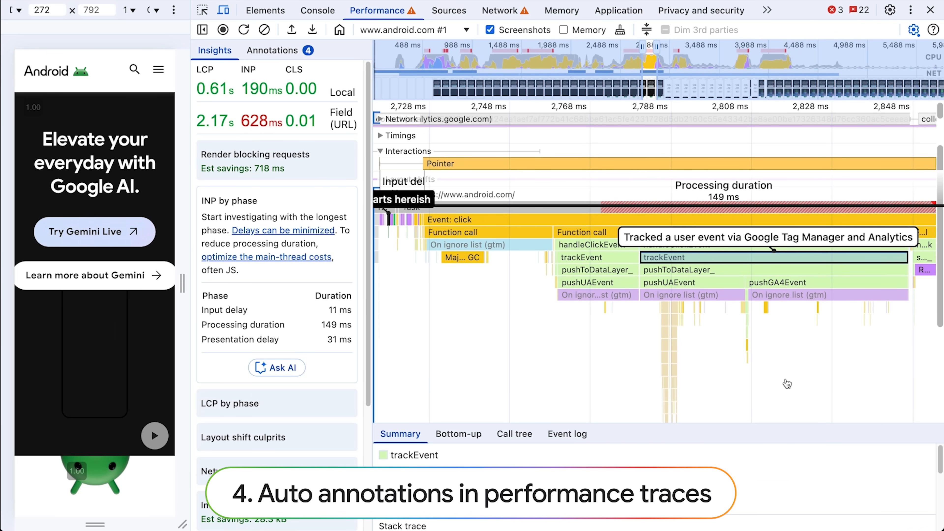